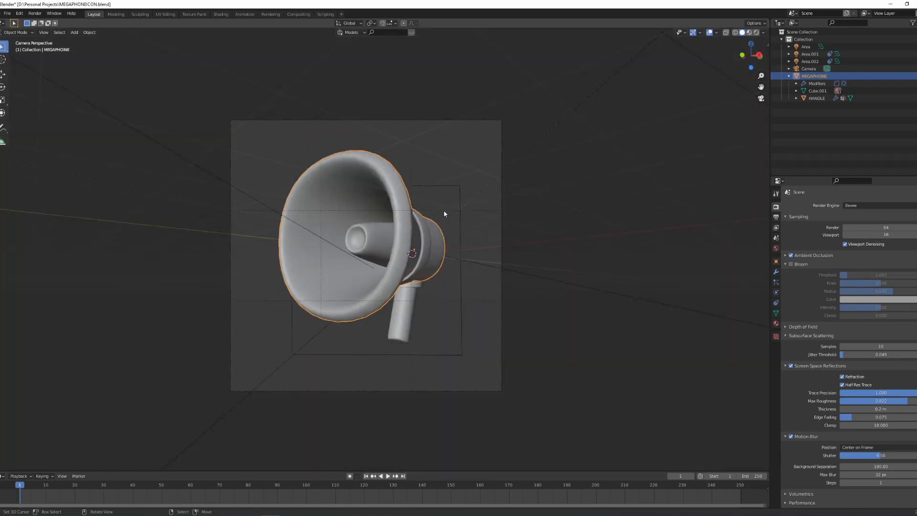
mouse_move(449, 209)
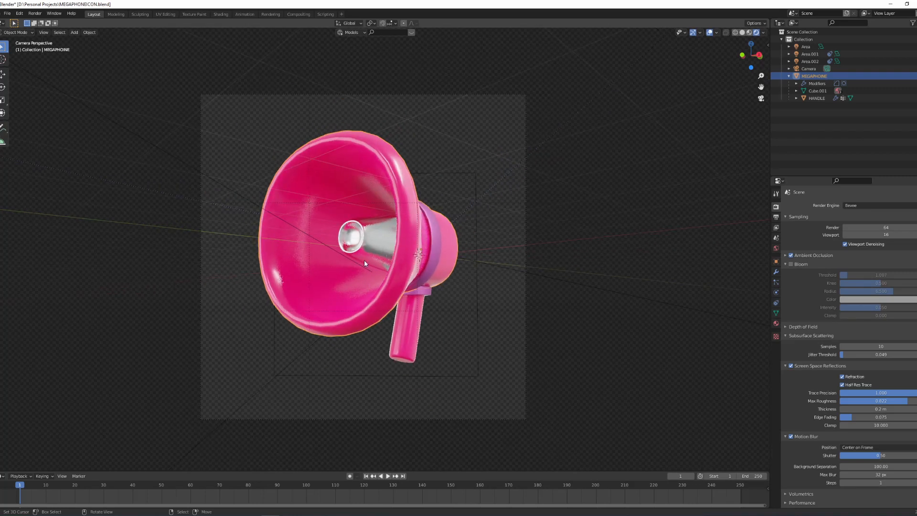
mouse_move(406, 242)
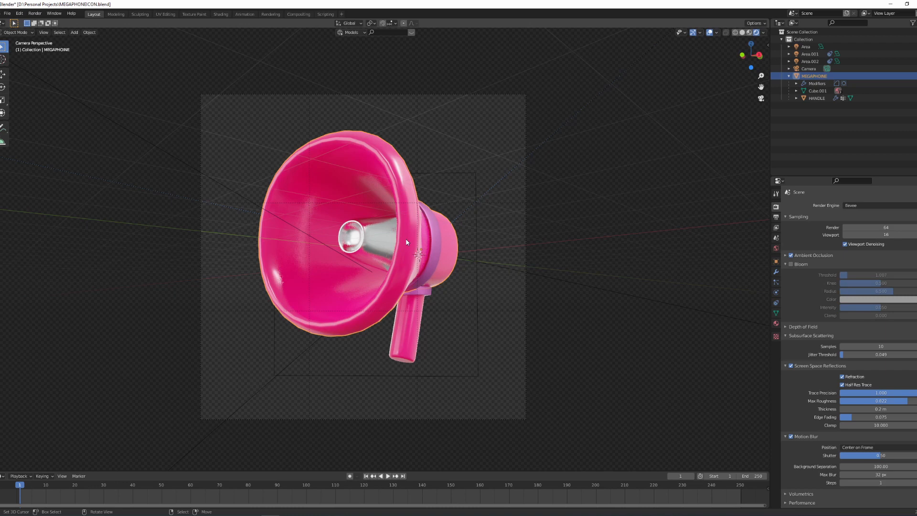
mouse_move(406, 239)
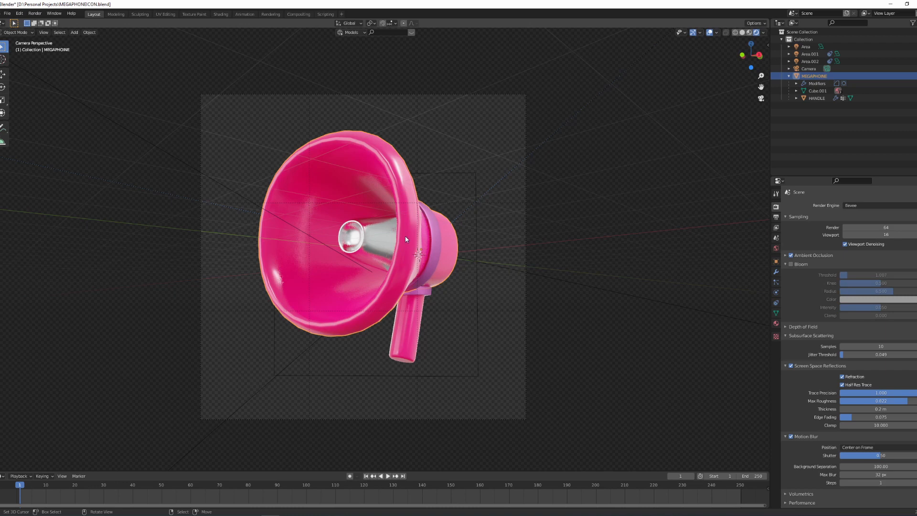
mouse_move(403, 238)
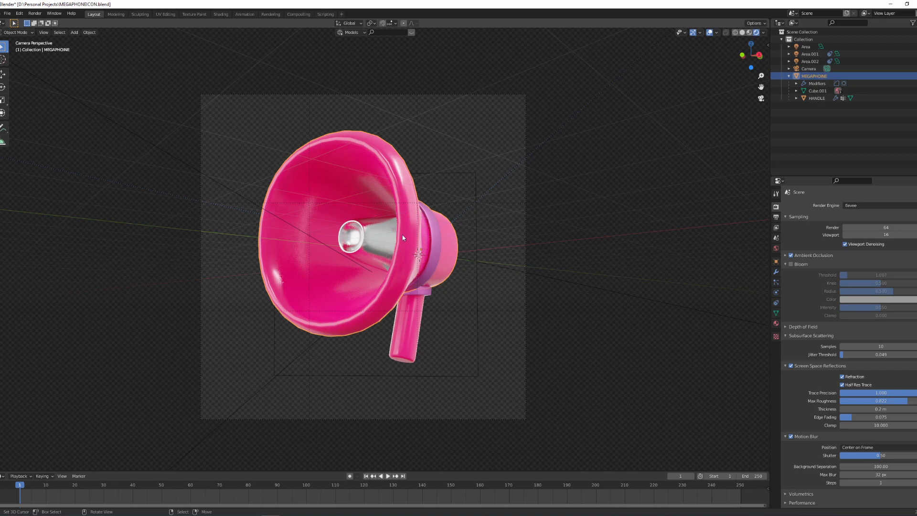
mouse_move(401, 249)
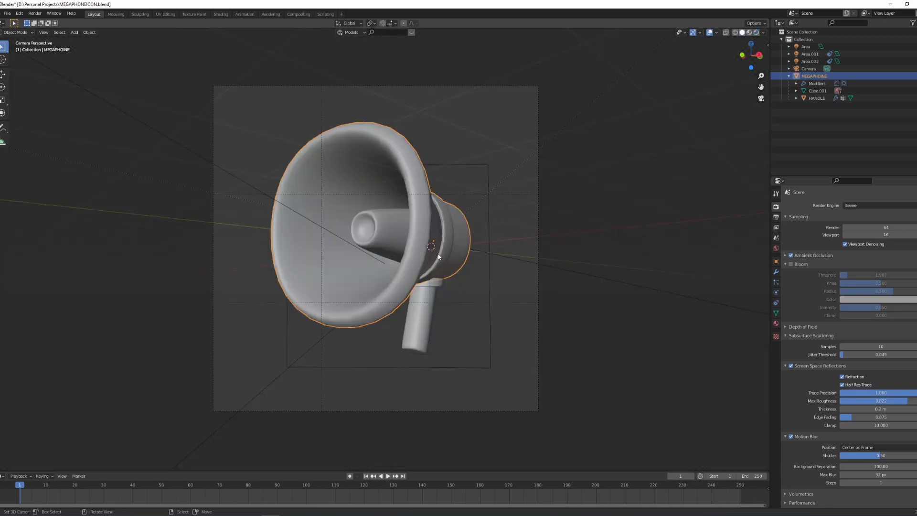
mouse_move(378, 148)
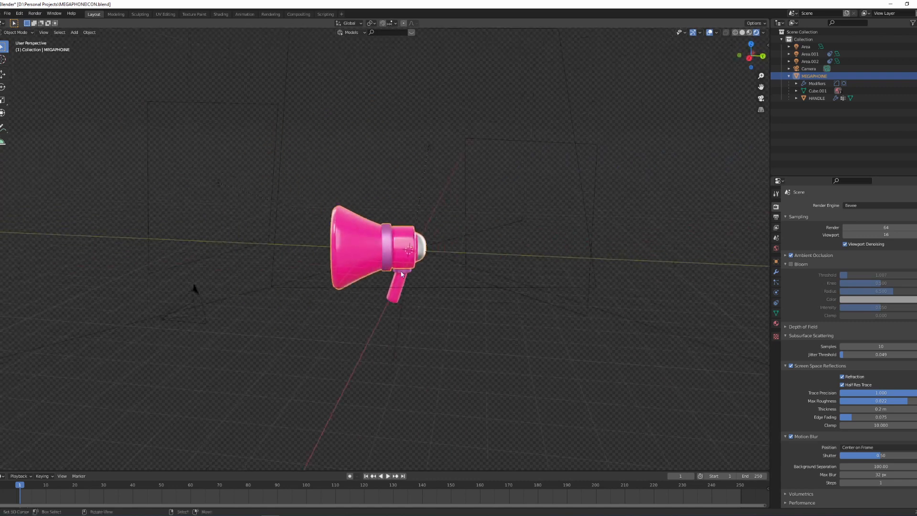
Orbit around the megaphone in Rendered shading, then settle back into the camera view.
drag(398, 257, 410, 246)
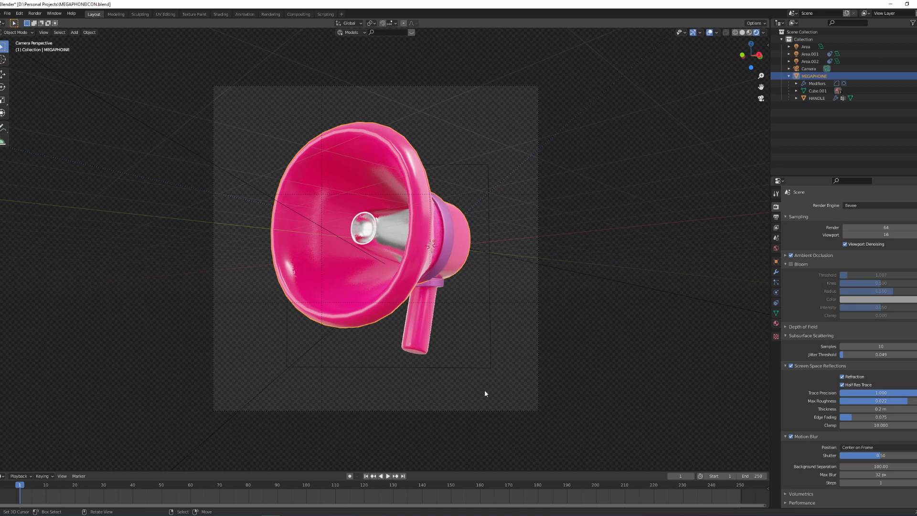
mouse_move(355, 303)
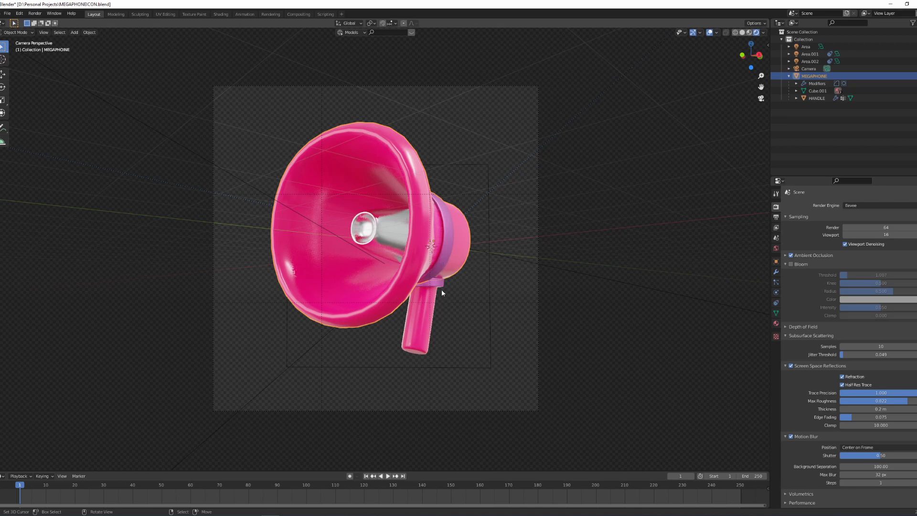
mouse_move(497, 276)
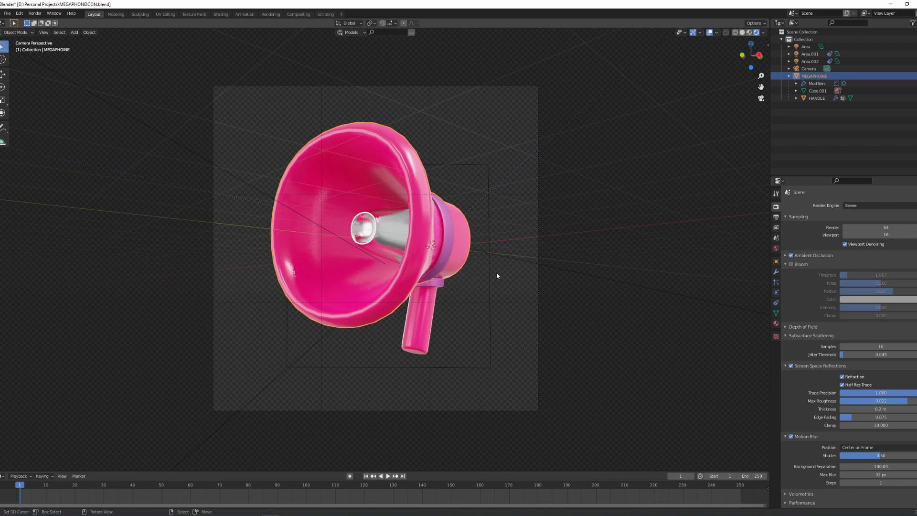
mouse_move(590, 329)
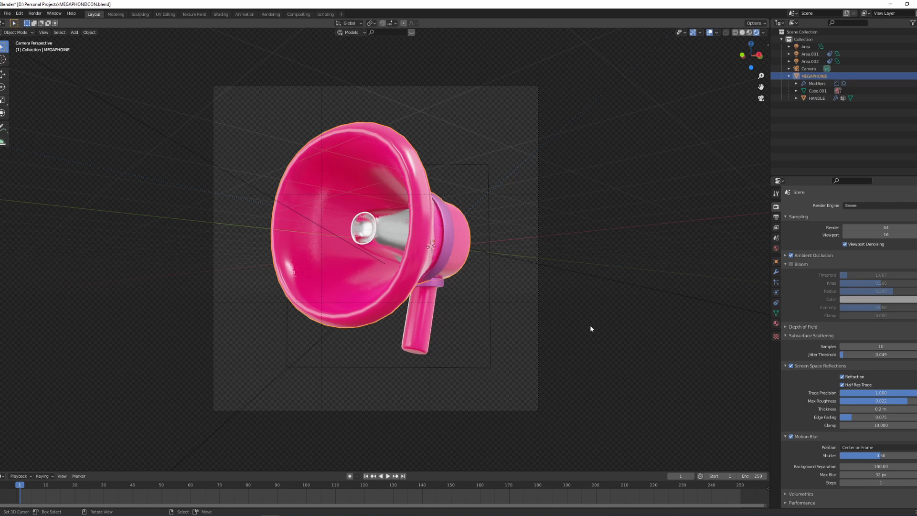
mouse_move(770, 230)
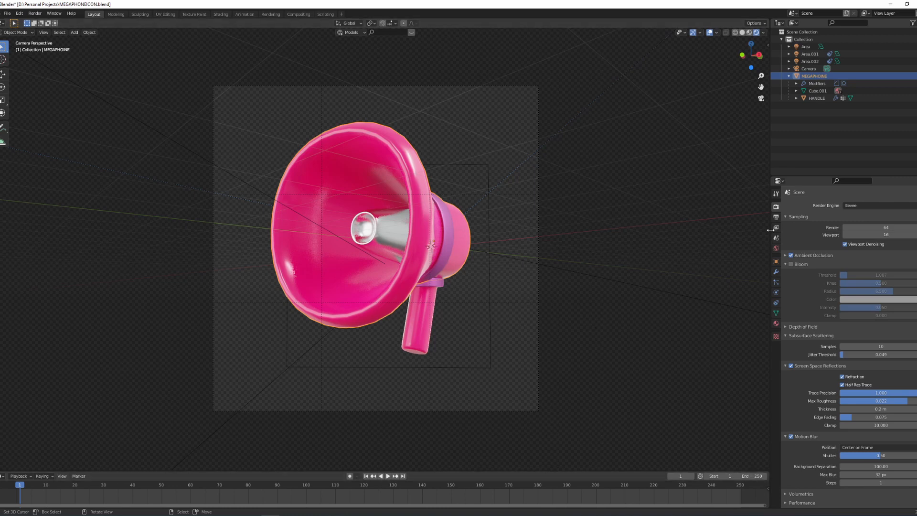
Set the scene frame rate to 24 fps in Output Properties.
click(776, 227)
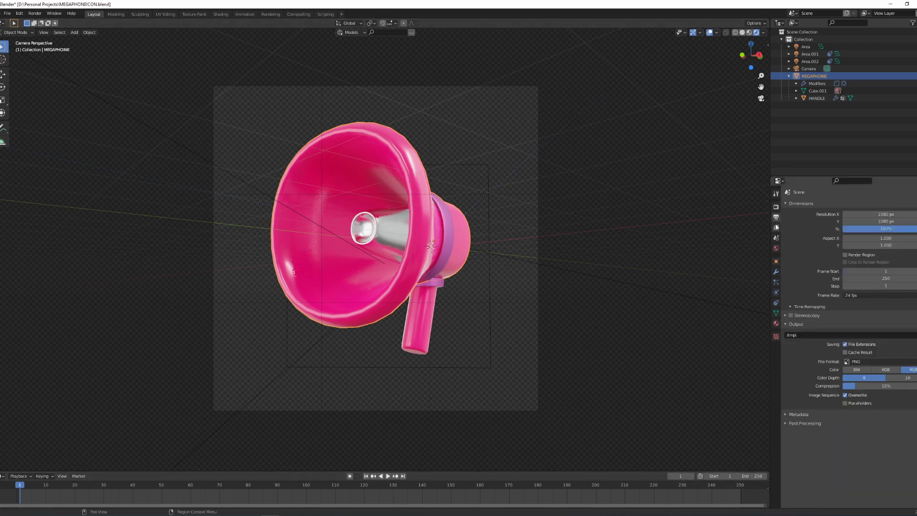
mouse_move(776, 227)
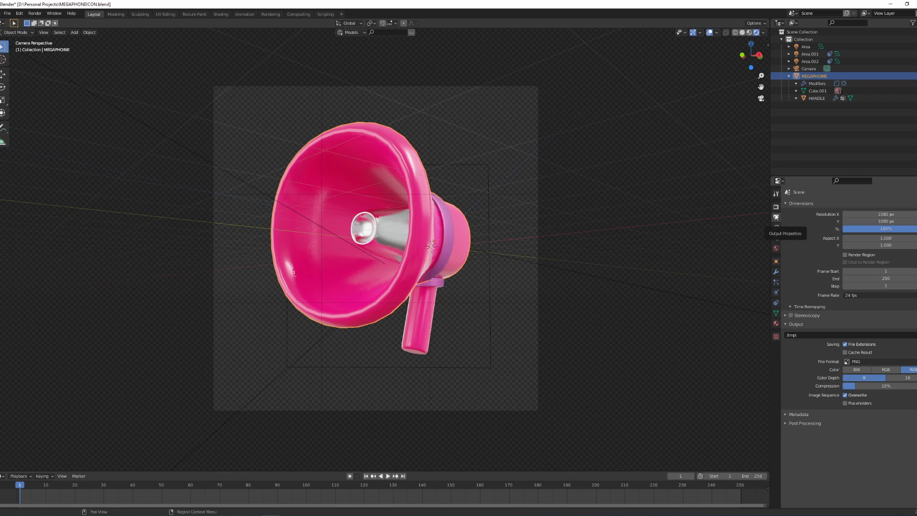
click(877, 295)
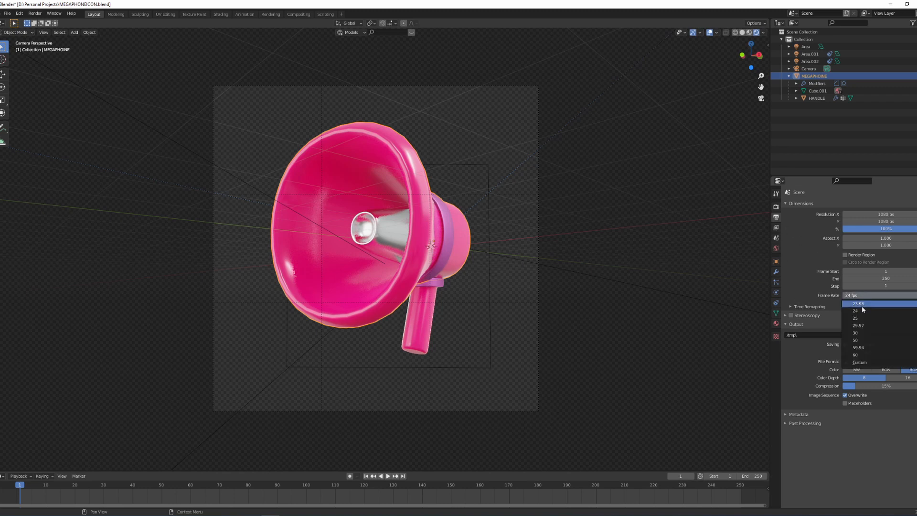
click(776, 208)
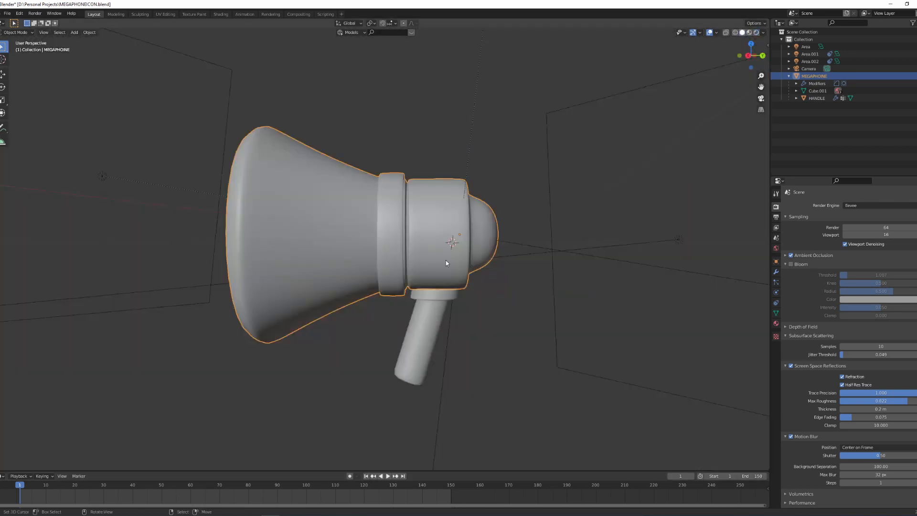
mouse_move(425, 235)
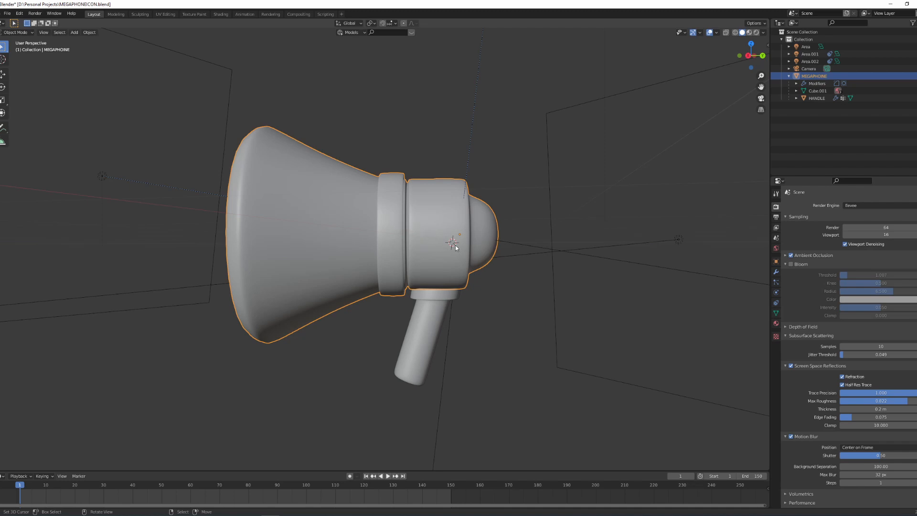
mouse_move(459, 235)
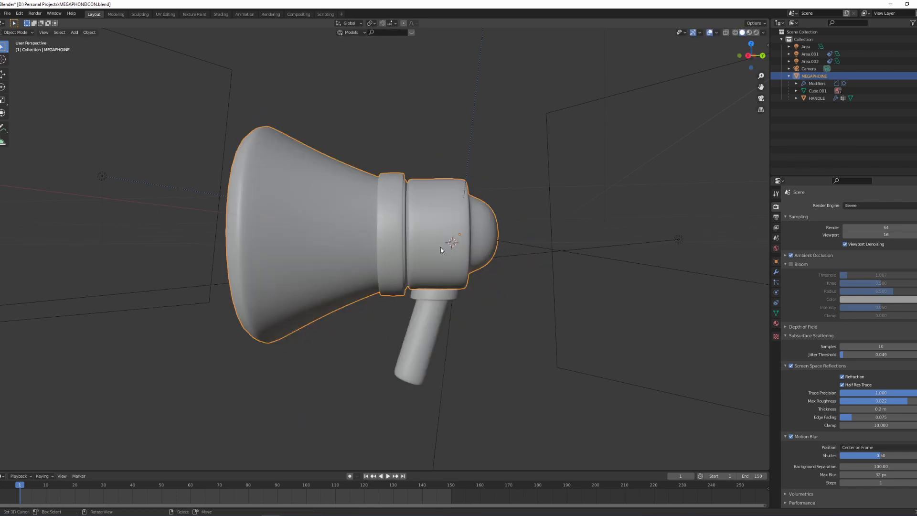
mouse_move(456, 256)
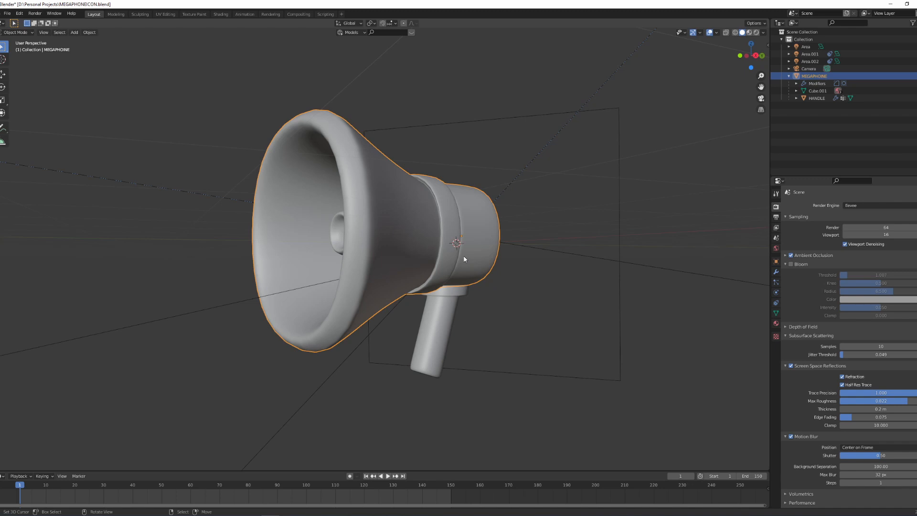
mouse_move(464, 259)
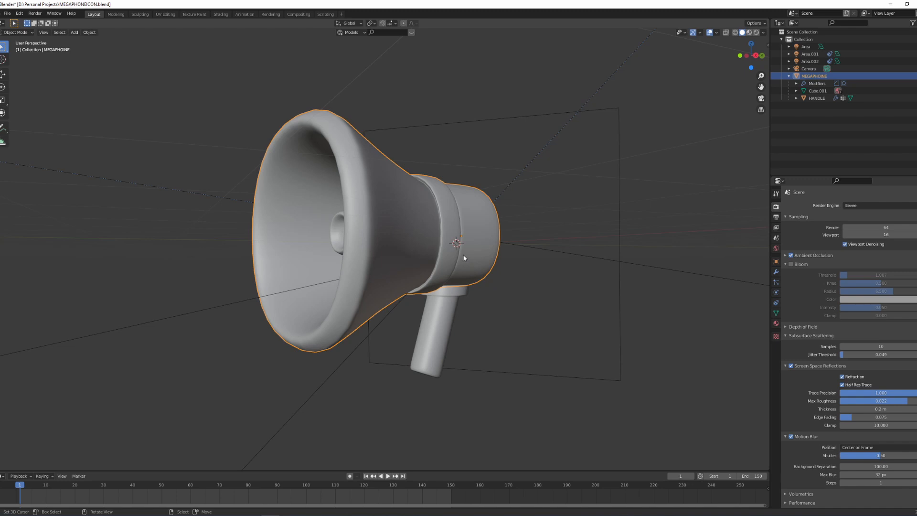
mouse_move(462, 257)
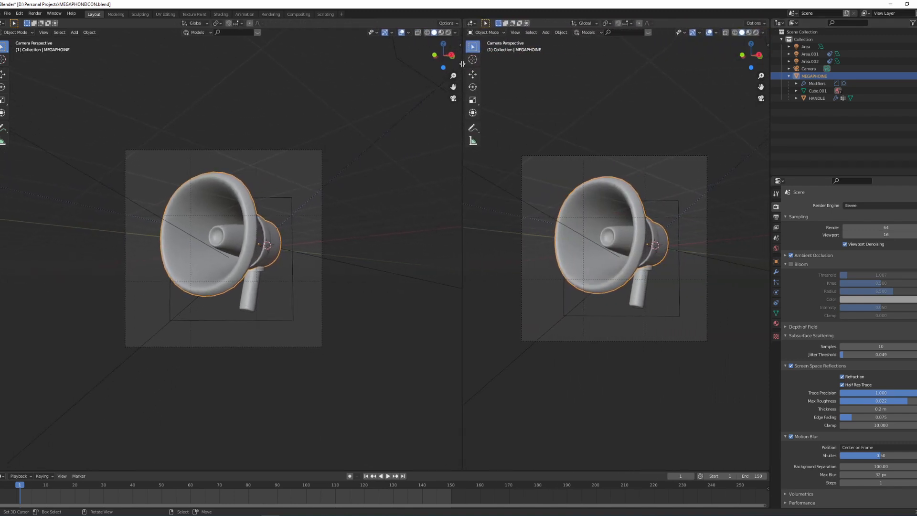
Open a Graph Editor, key the megaphone's Location & Rotation, and expand Object Transforms.
click(472, 32)
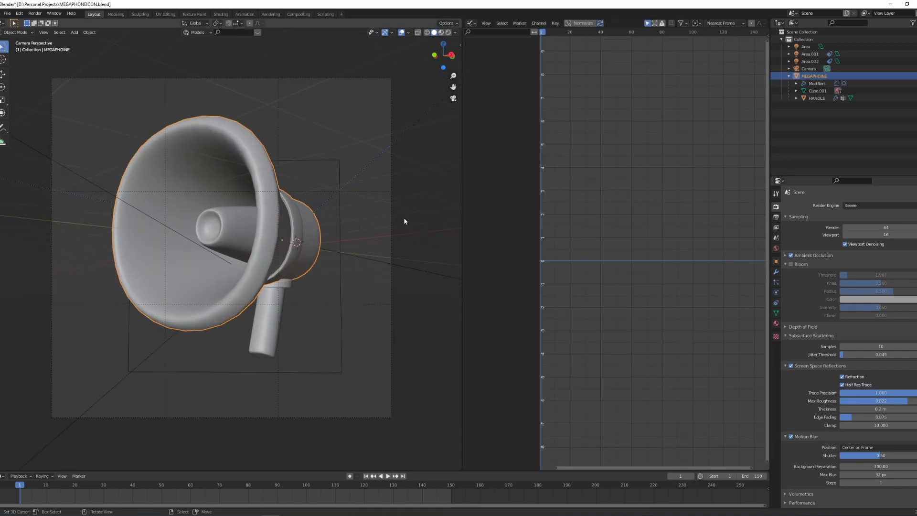
mouse_move(209, 250)
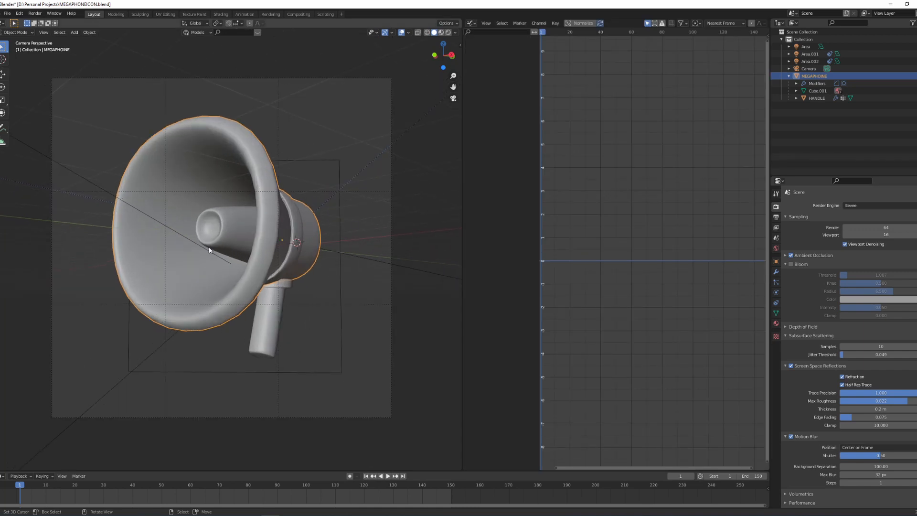
key(i)
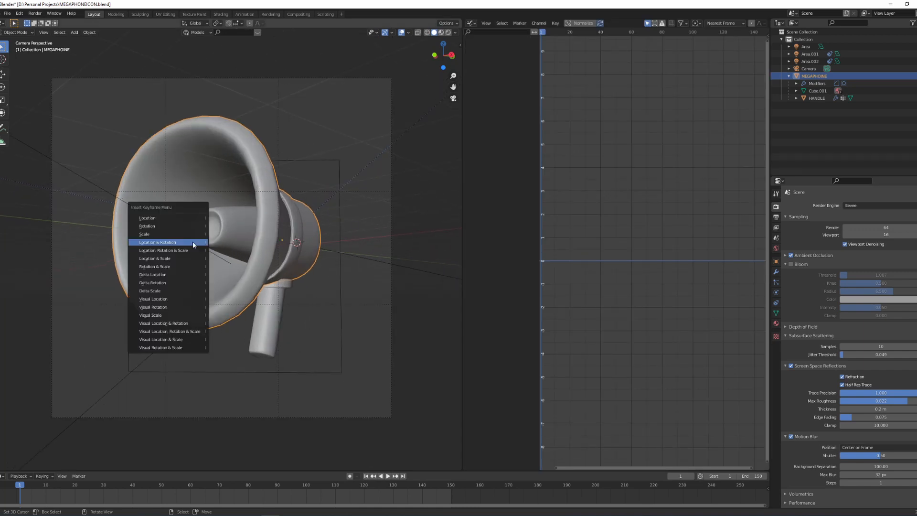
mouse_move(169, 242)
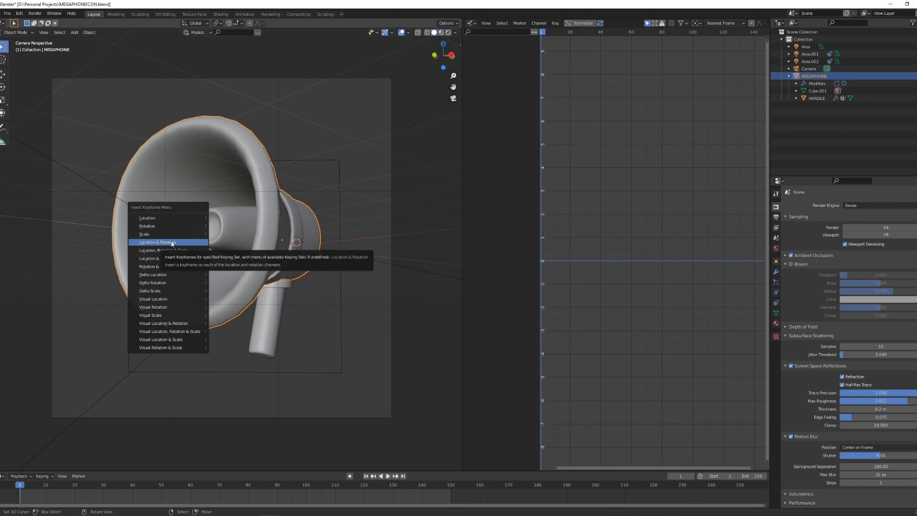
click(157, 243)
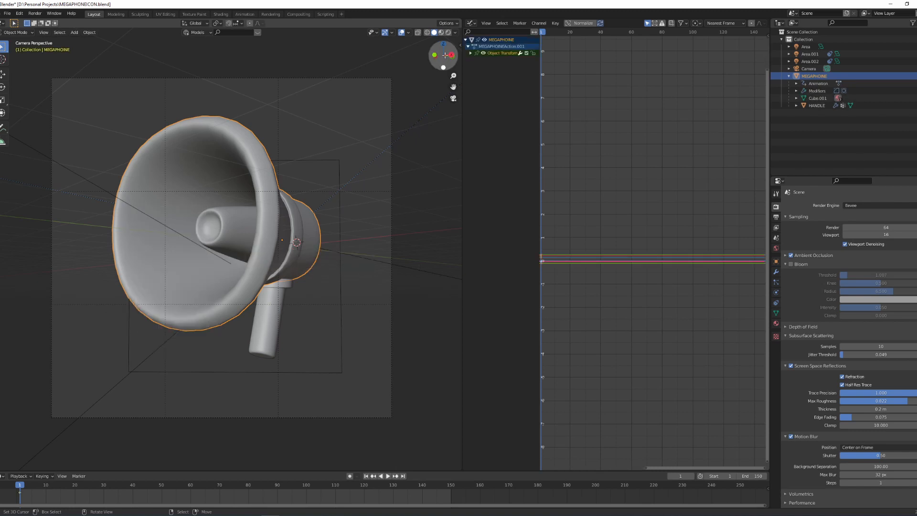
click(471, 53)
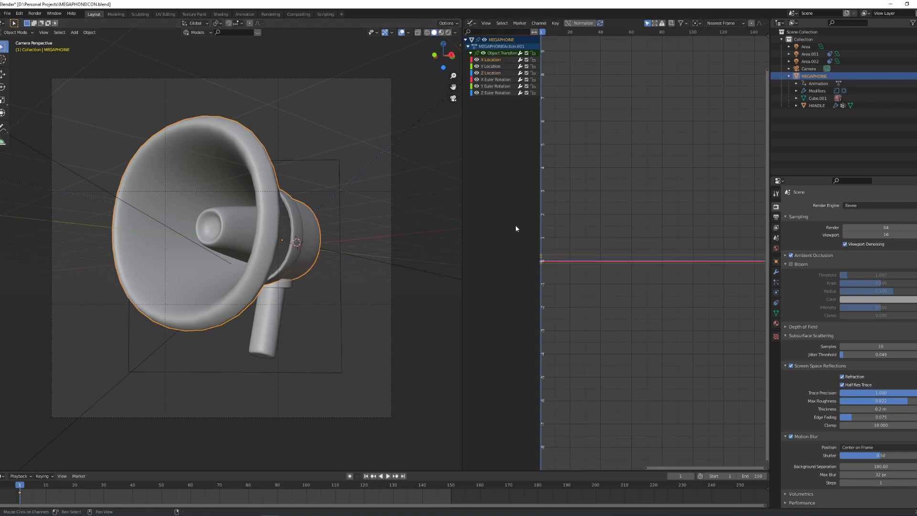
mouse_move(638, 190)
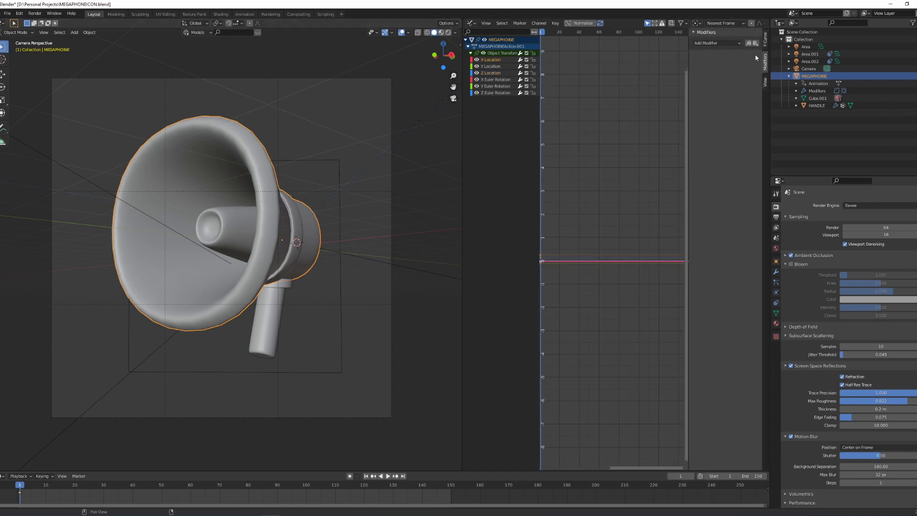
Add Noise to X Location, preview playback, and set Scale about 12, Strength 0.4.
click(715, 43)
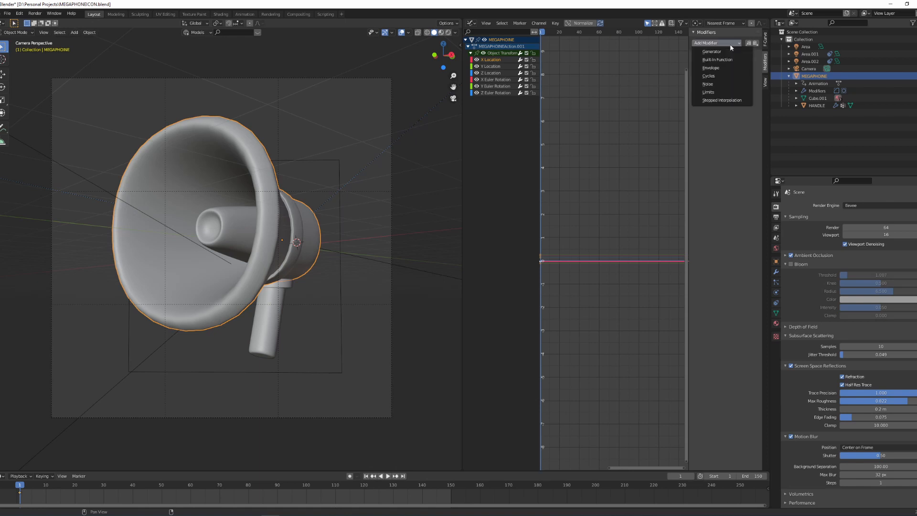
click(708, 84)
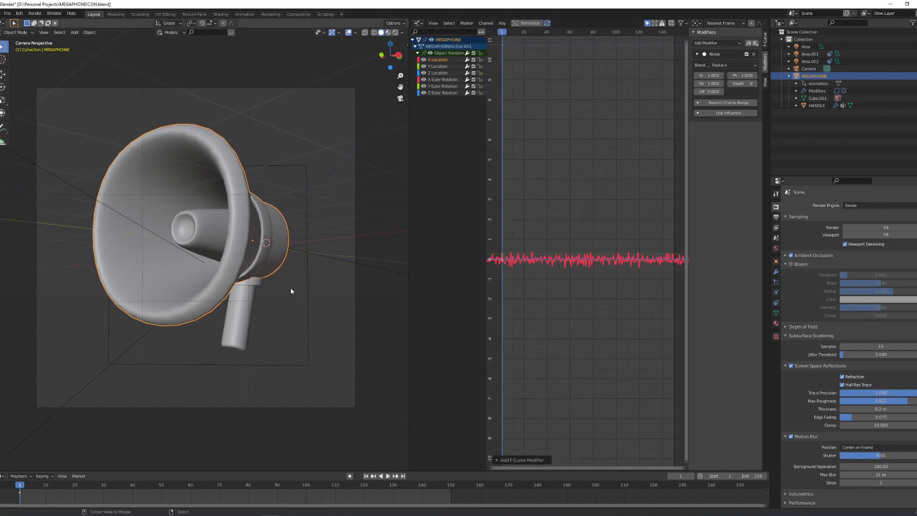
click(388, 476)
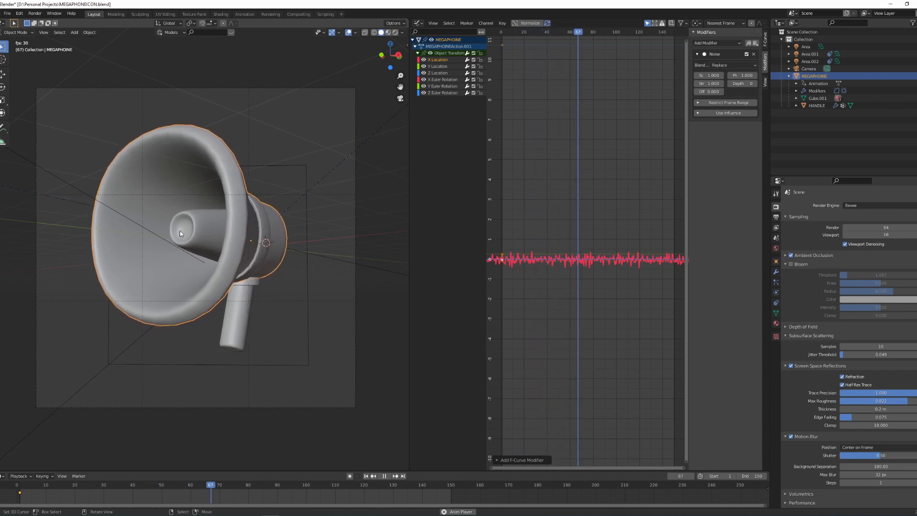
click(384, 475)
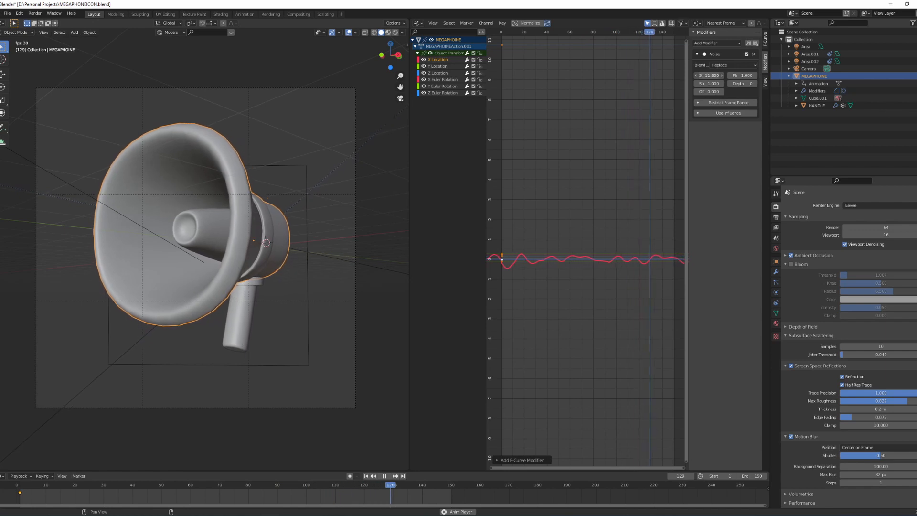
click(133, 485)
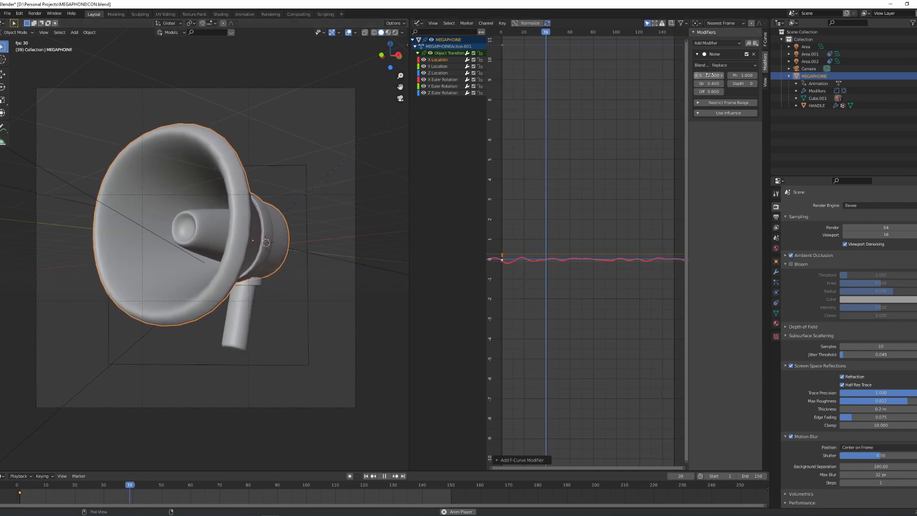
click(307, 485)
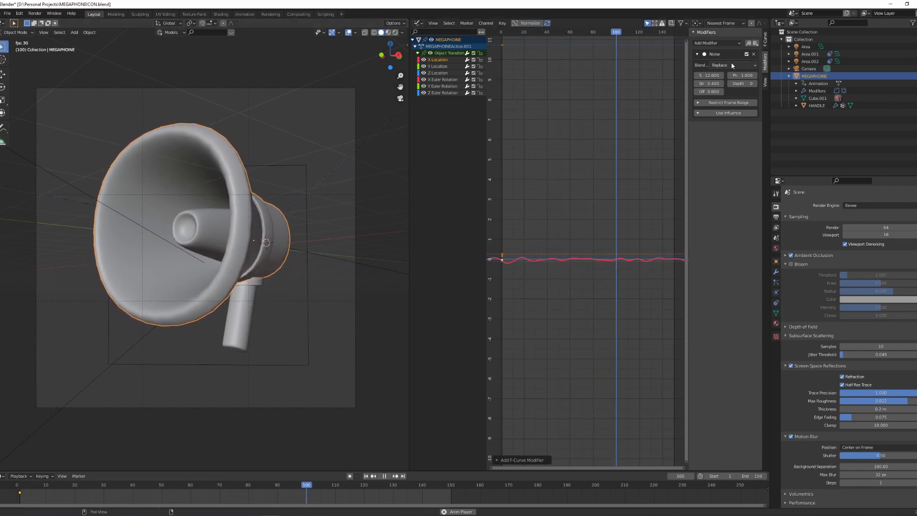
click(727, 65)
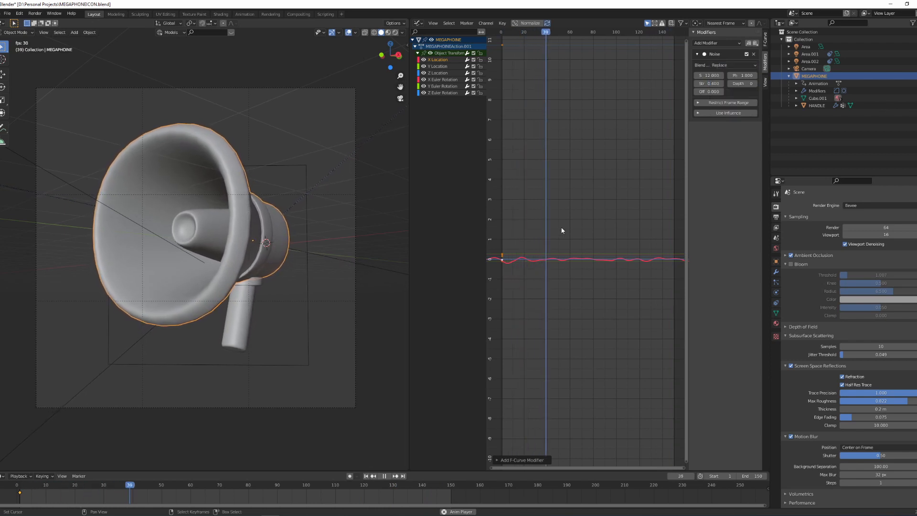
click(725, 65)
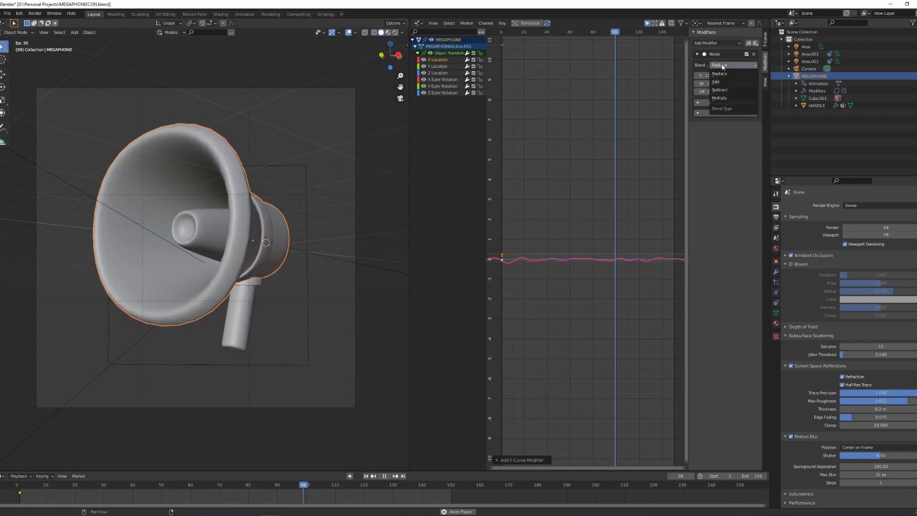
click(716, 81)
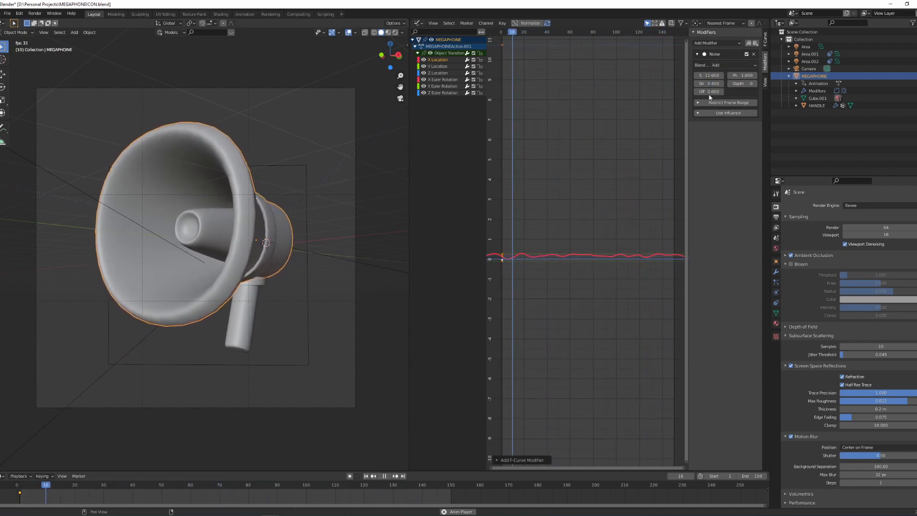
click(220, 484)
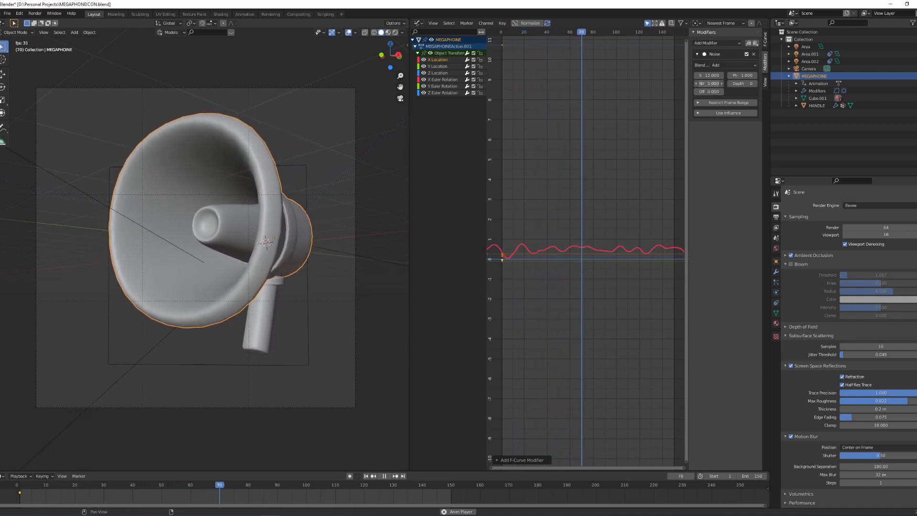
click(383, 476)
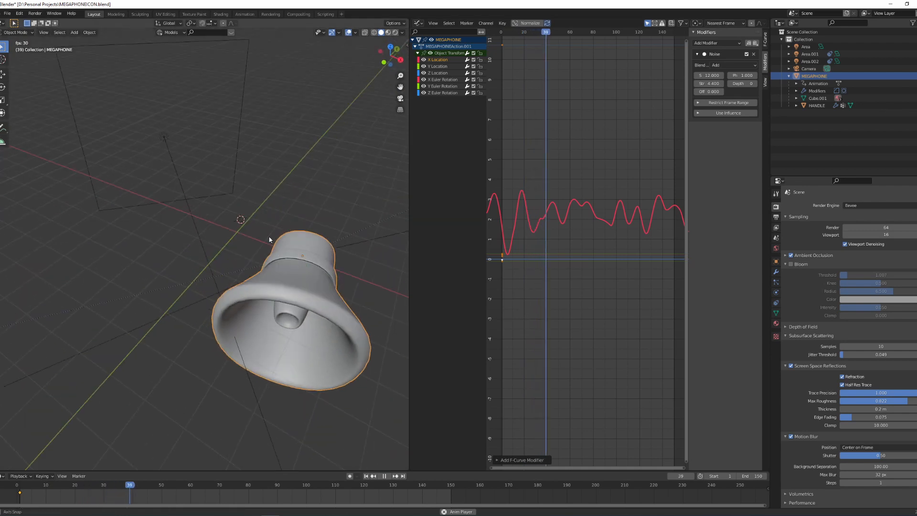
click(306, 484)
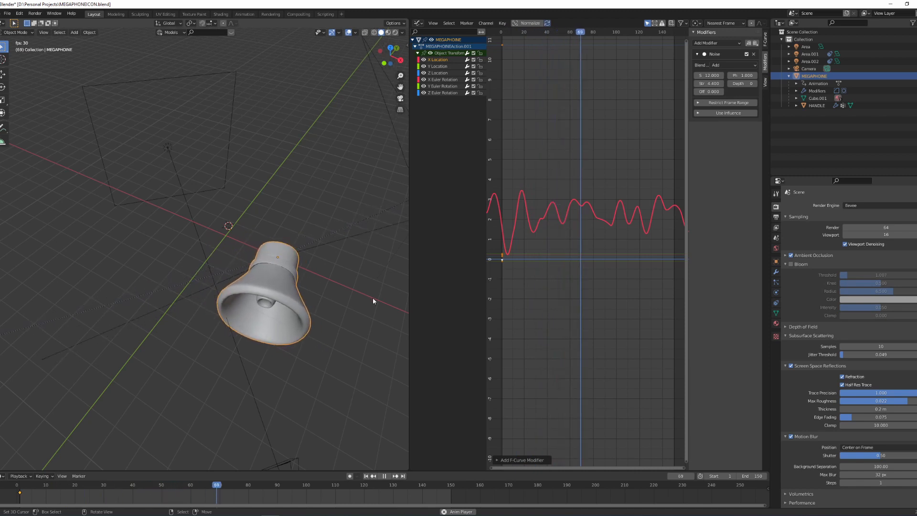
click(731, 65)
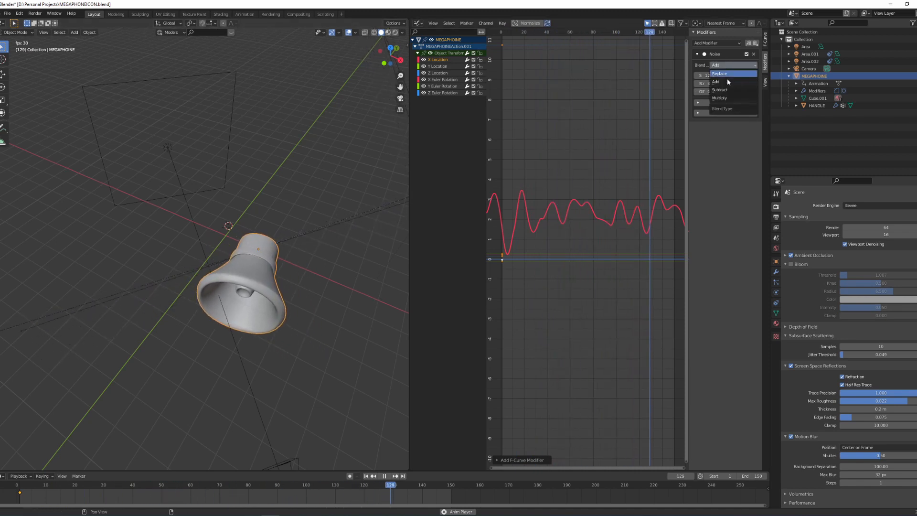
click(719, 89)
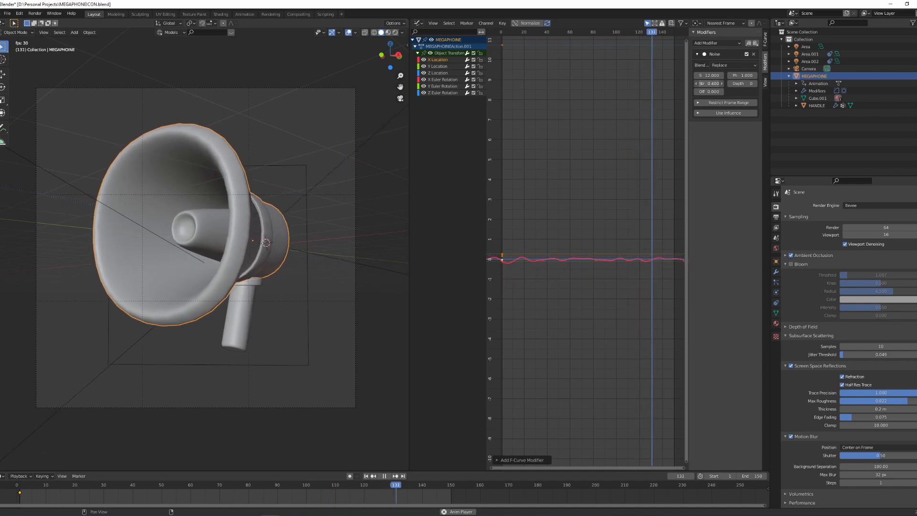
click(205, 484)
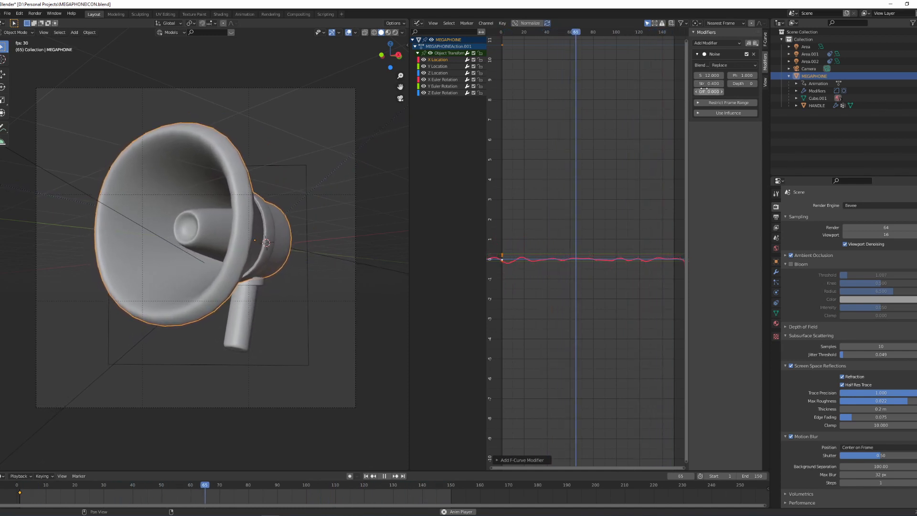
Adjust the X Euler Rotation noise modifier's Scale, Strength and Offset values.
click(381, 484)
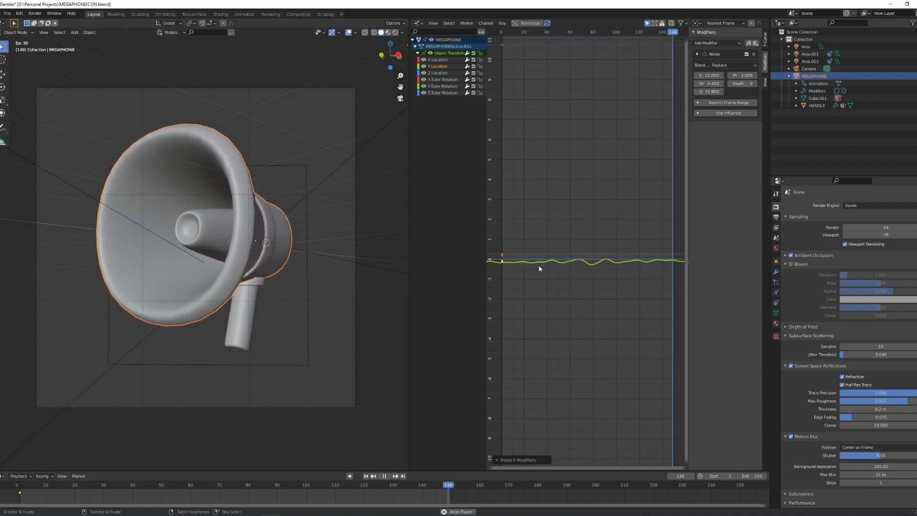
click(233, 485)
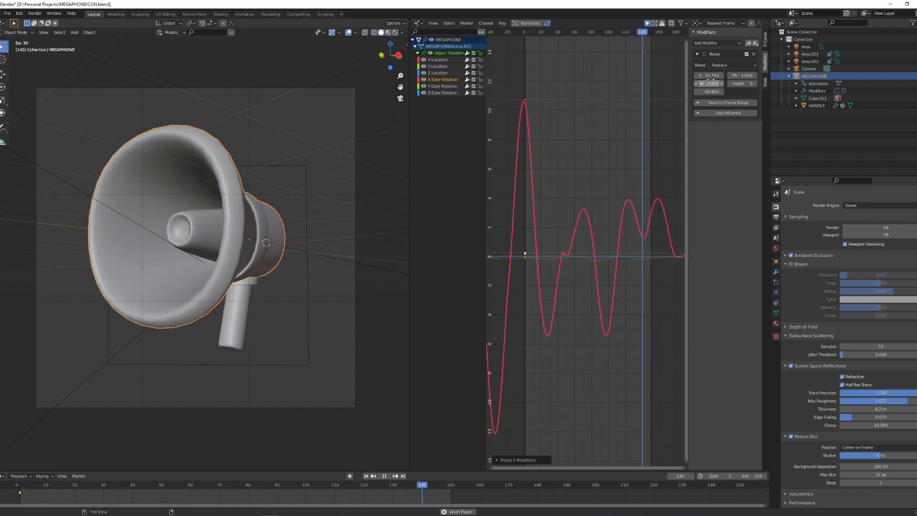
Close the Graph Editor so one Rendered 3D Viewport fills the workspace.
click(158, 484)
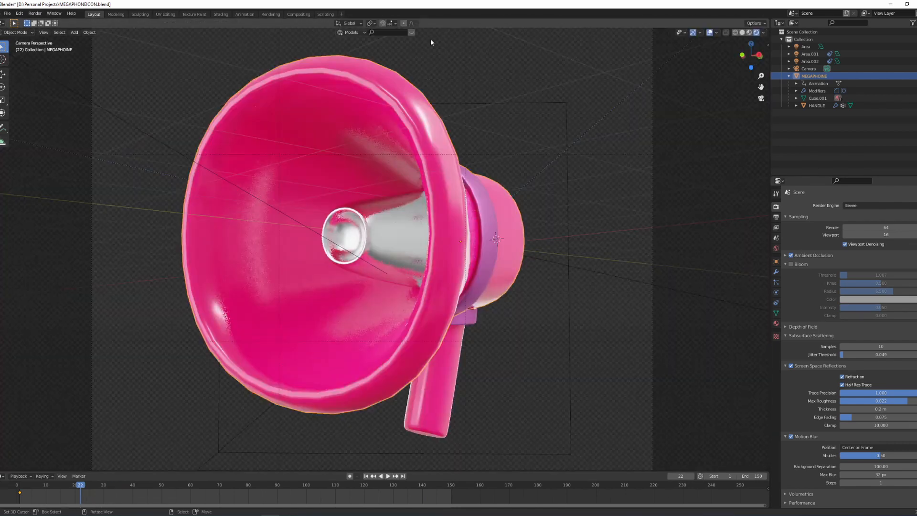
Add a Simple Deform modifier to the megaphone from the Modifier Properties tab.
scroll(down, 3)
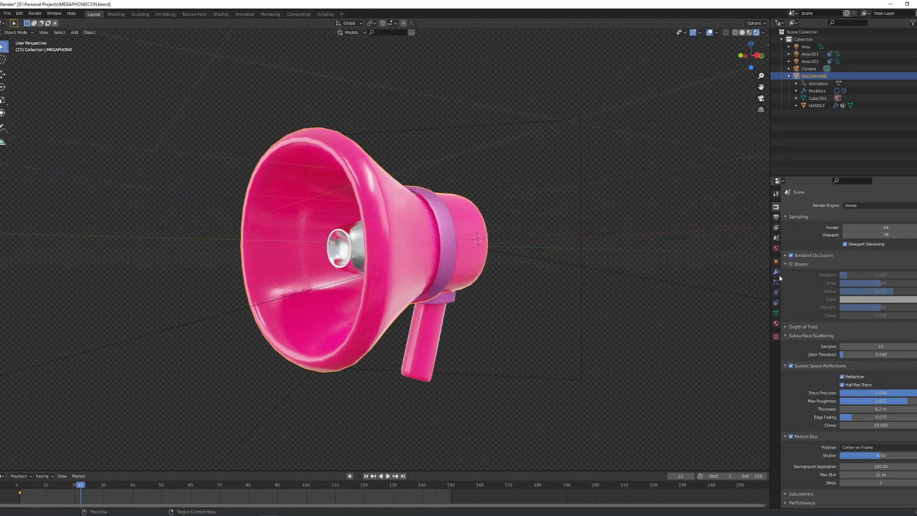
click(777, 272)
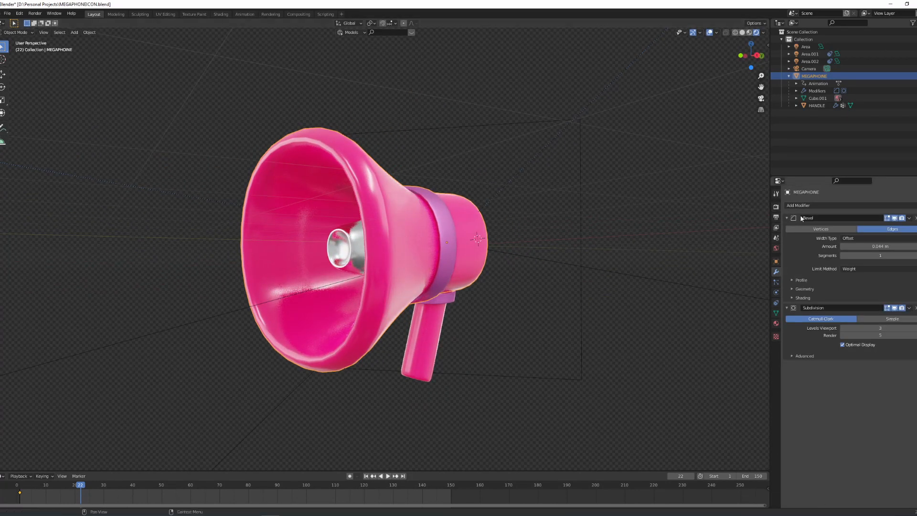
click(797, 206)
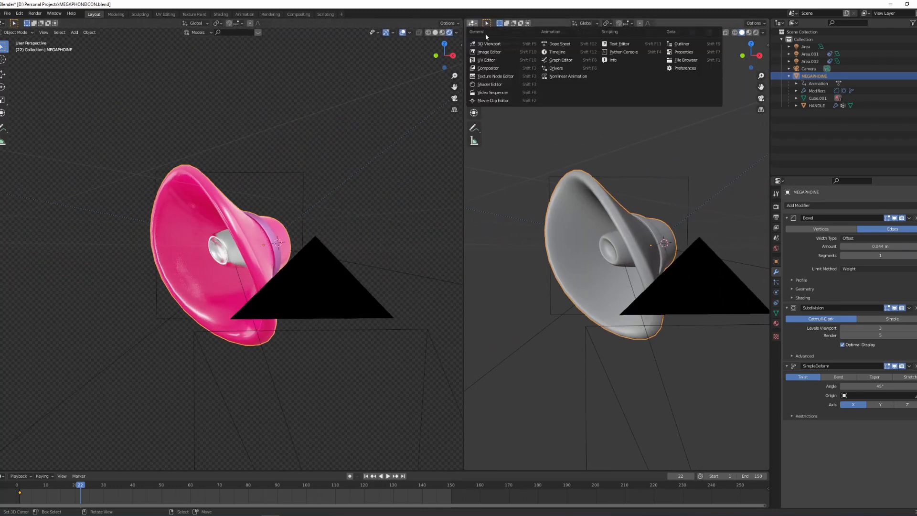
Show the Graph Editor on the right and set Simple Deform to Bend on Z.
click(561, 60)
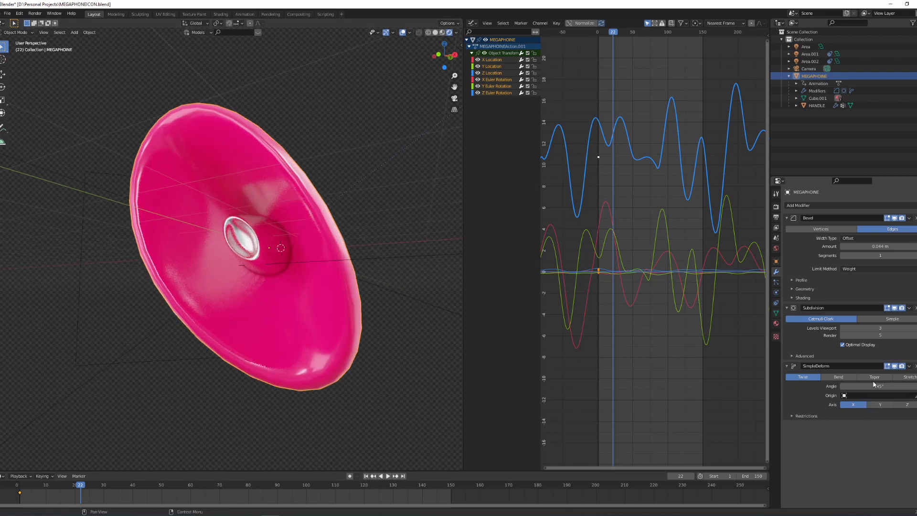
click(838, 377)
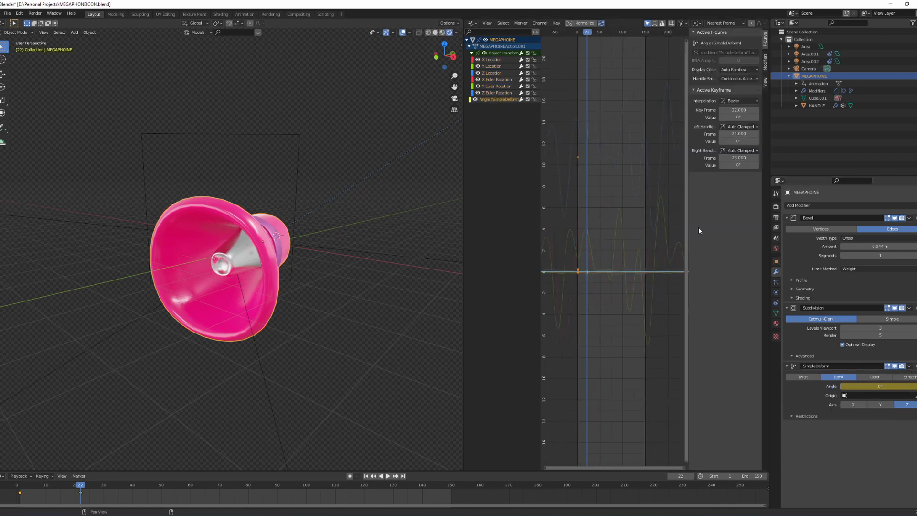
Add Noise to the Angle (SimpleDeform) curve, lowering its Strength and stretching its Scale.
click(764, 47)
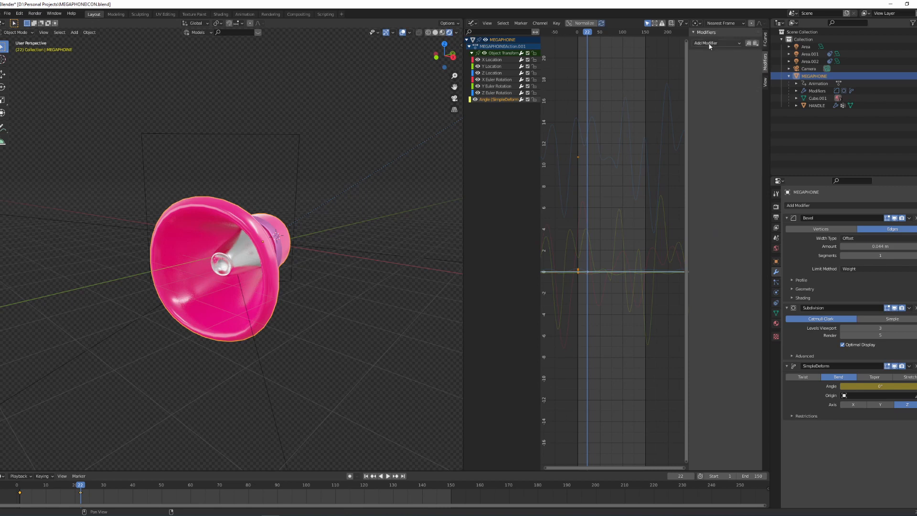
click(715, 42)
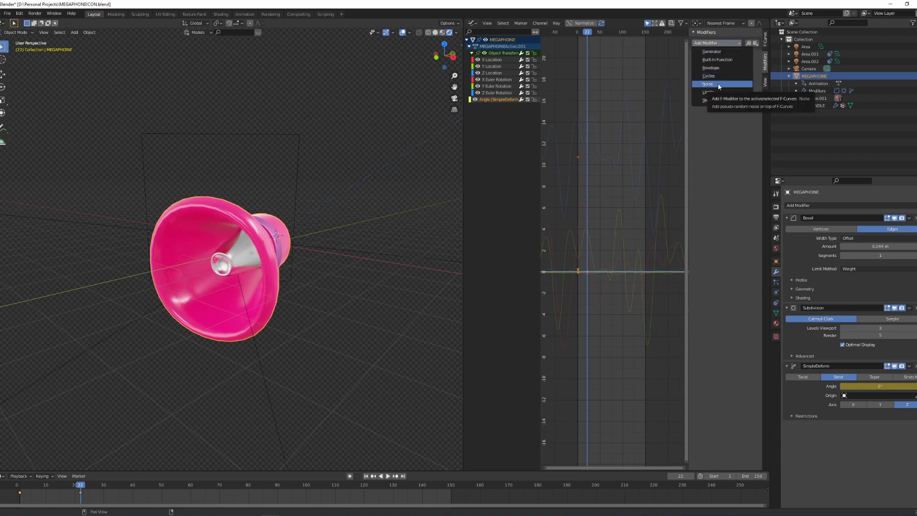
click(708, 84)
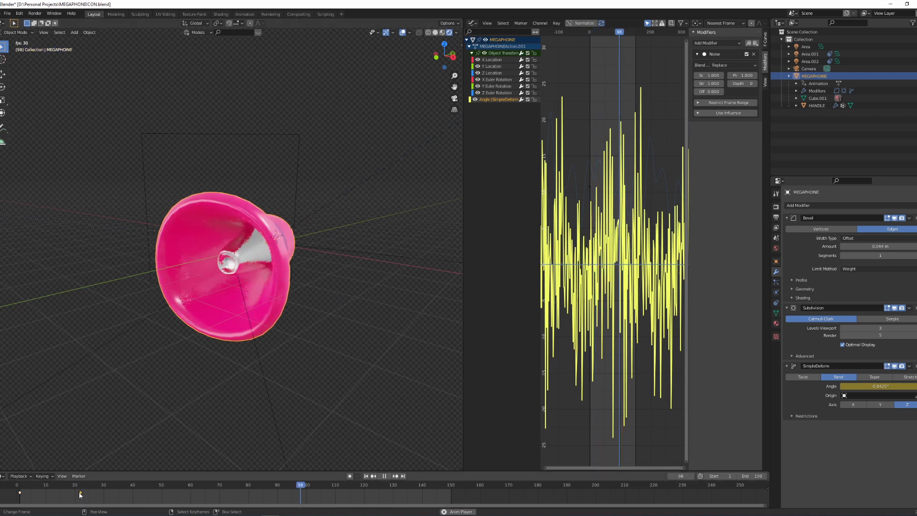
click(39, 484)
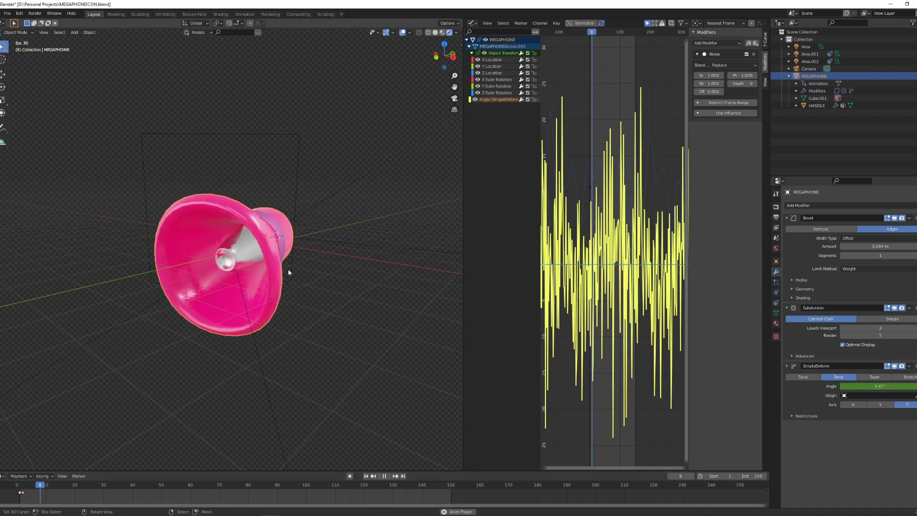
click(214, 484)
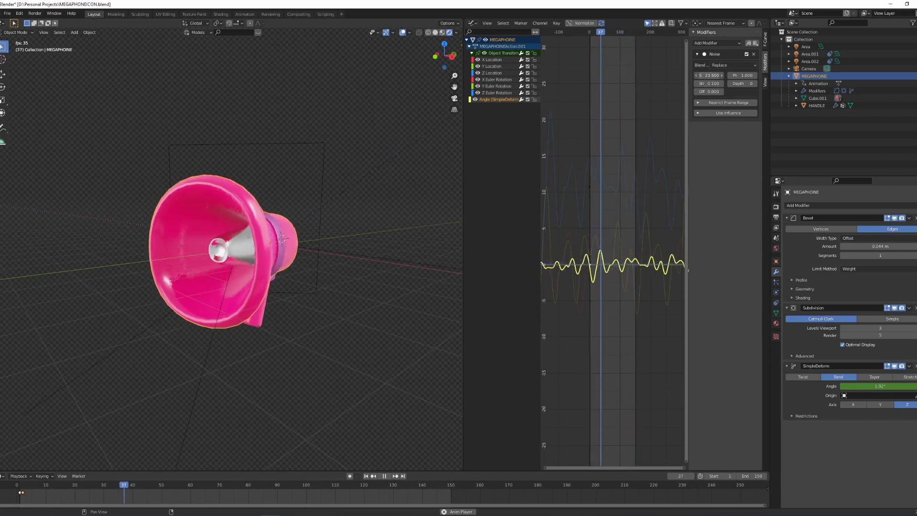
click(300, 484)
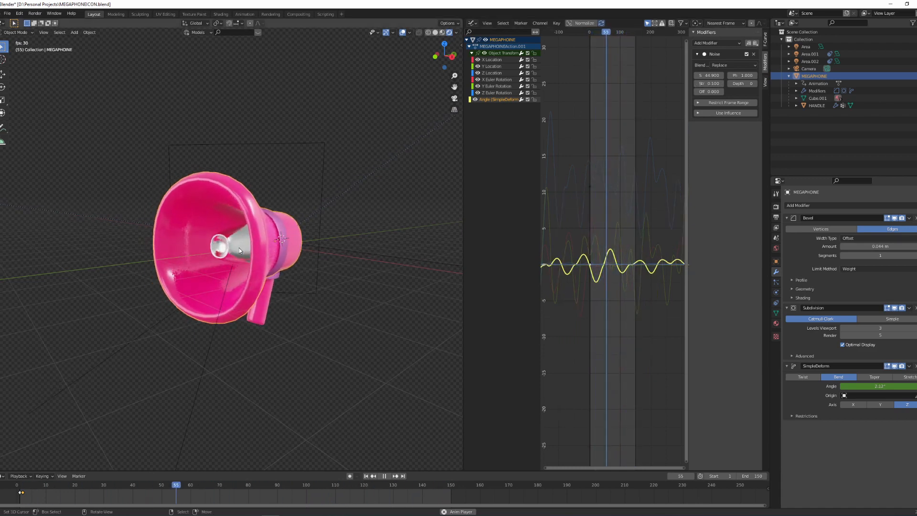
Set the angle noise Blend Type to Add, Scale about 6, Strength about 0.3.
click(732, 65)
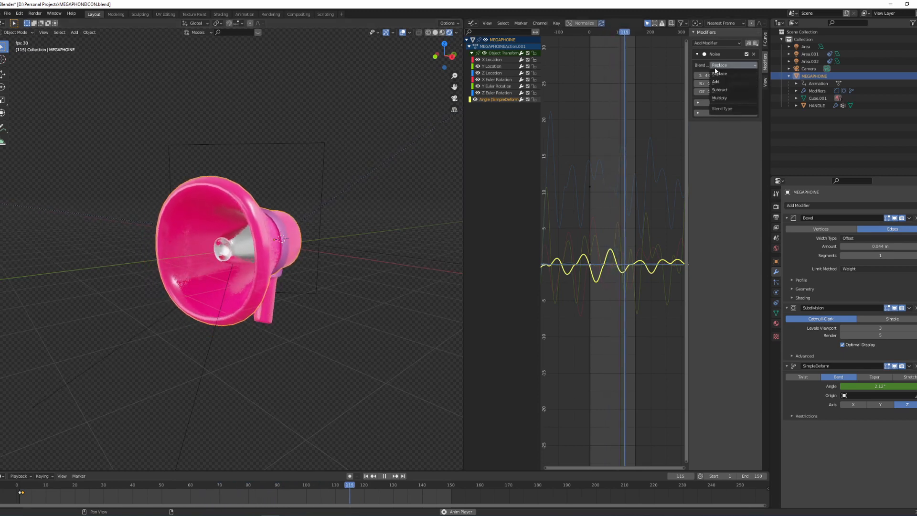
click(715, 81)
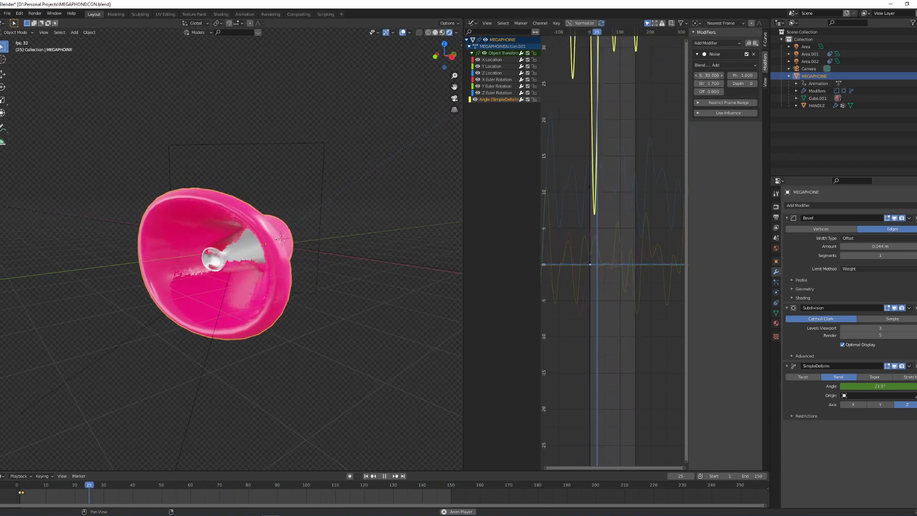
click(263, 485)
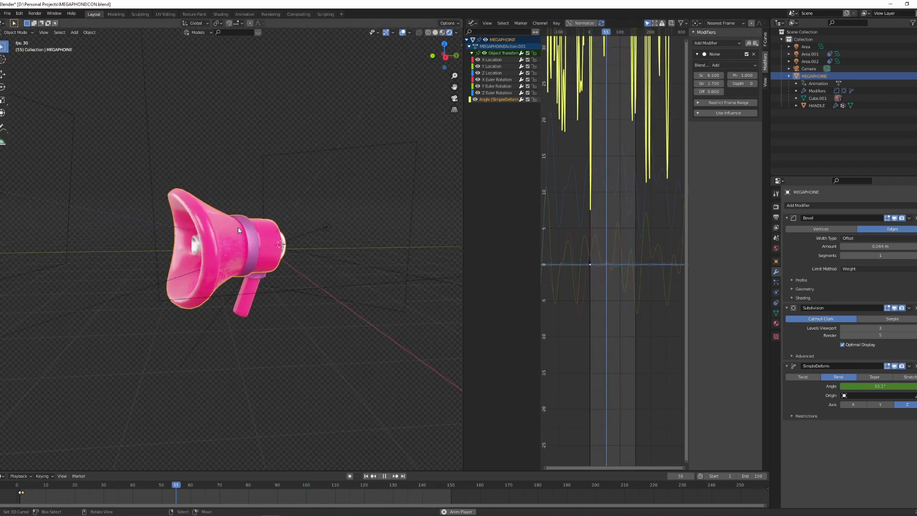
click(349, 484)
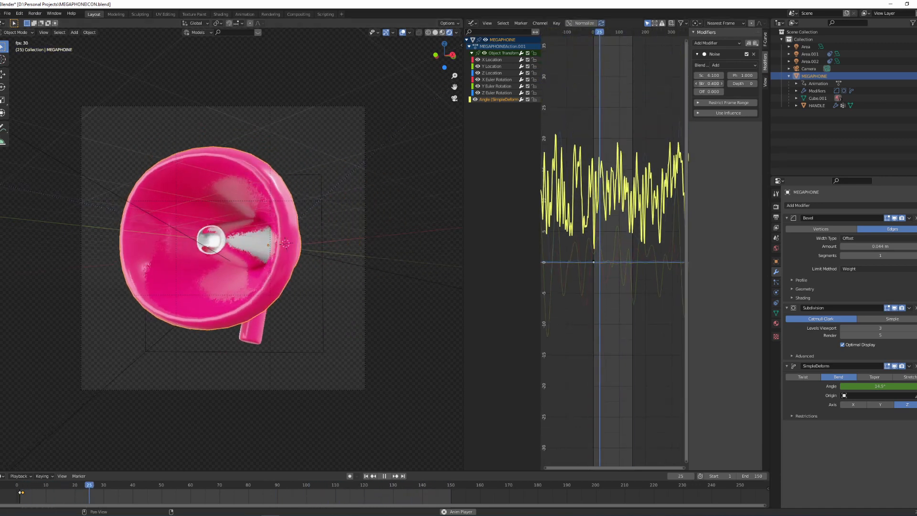
click(260, 484)
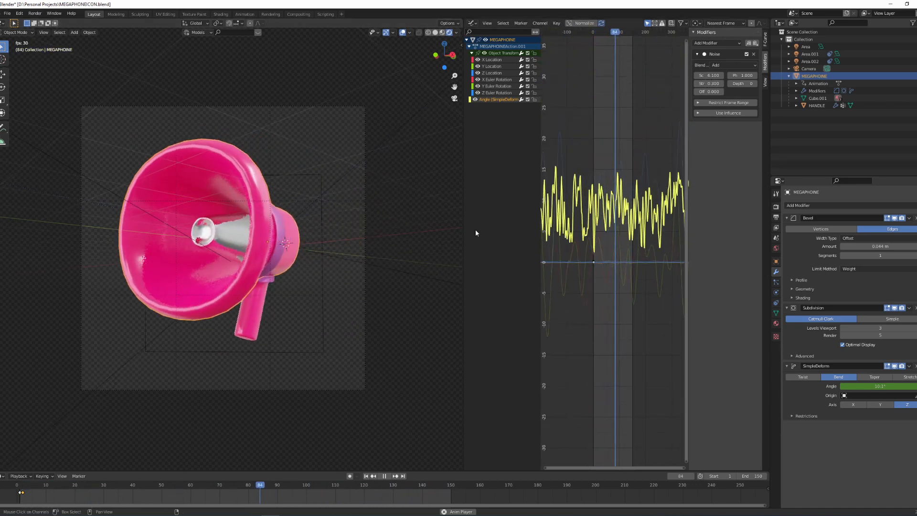
click(435, 485)
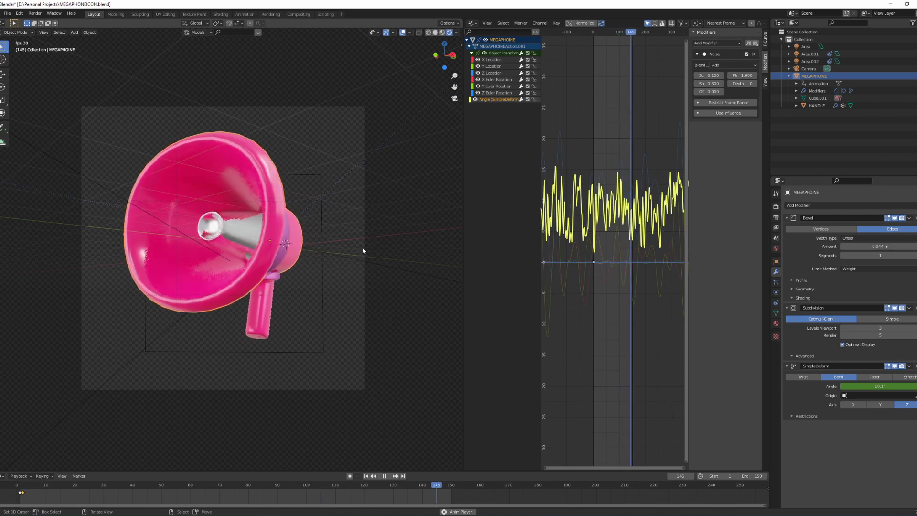
click(175, 484)
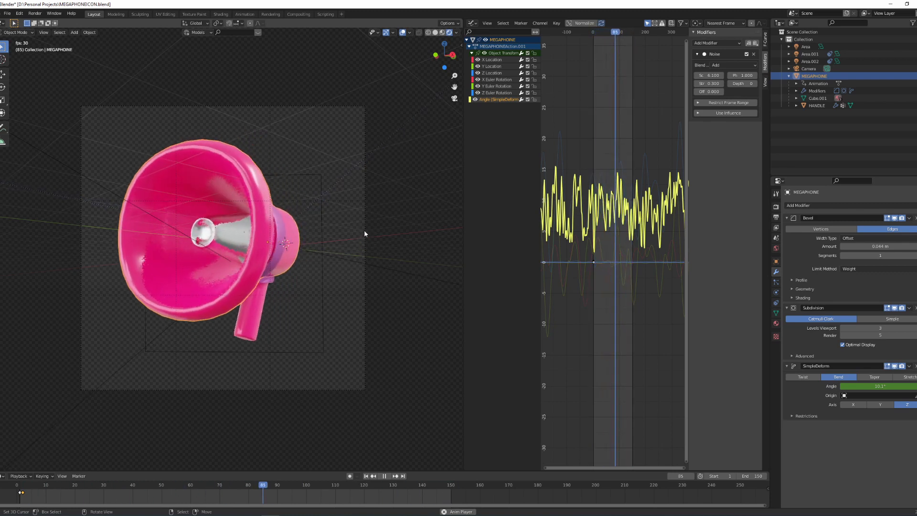
click(435, 484)
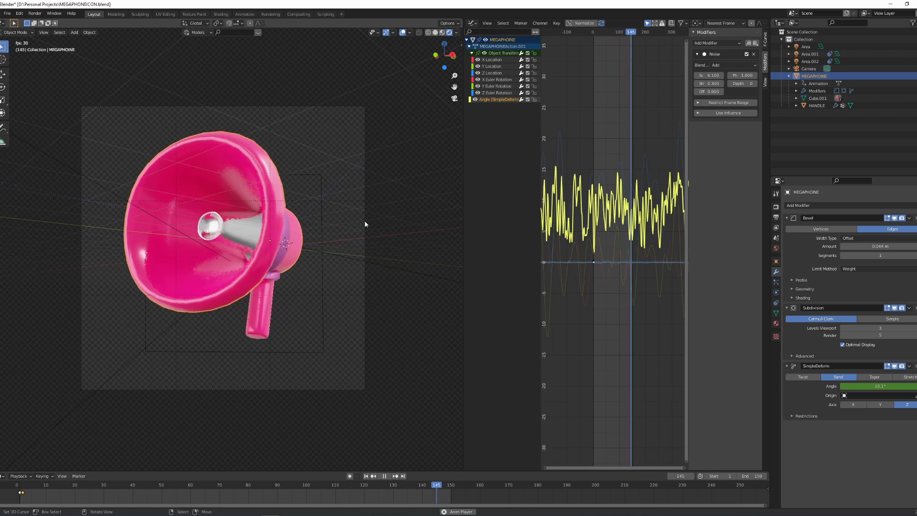